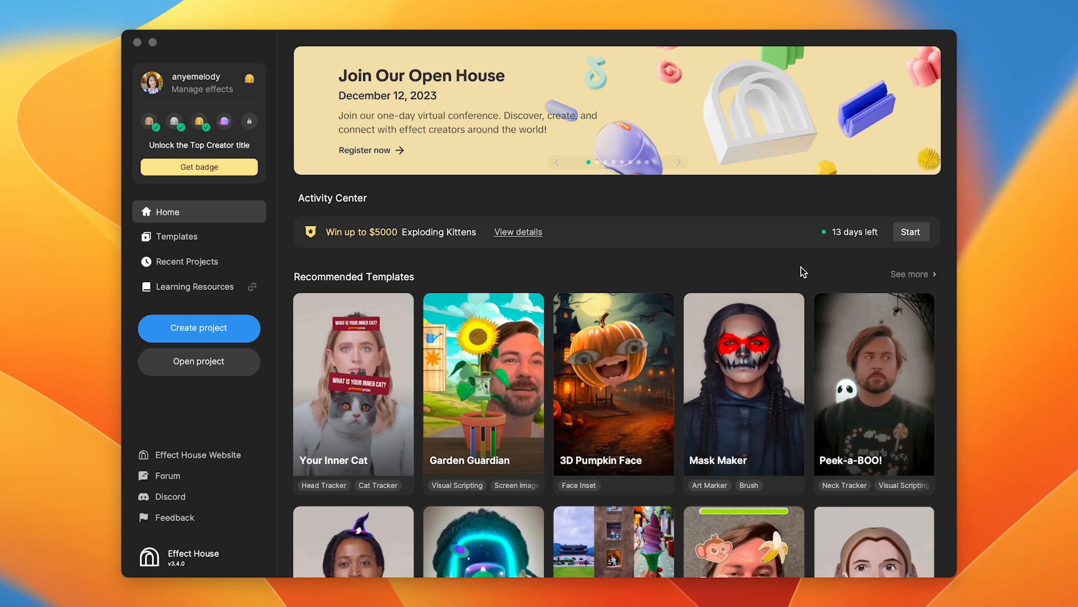
Browse the Face, Screen and Body template categories and start a project from Peek-a-BOO!
scroll("down", 3)
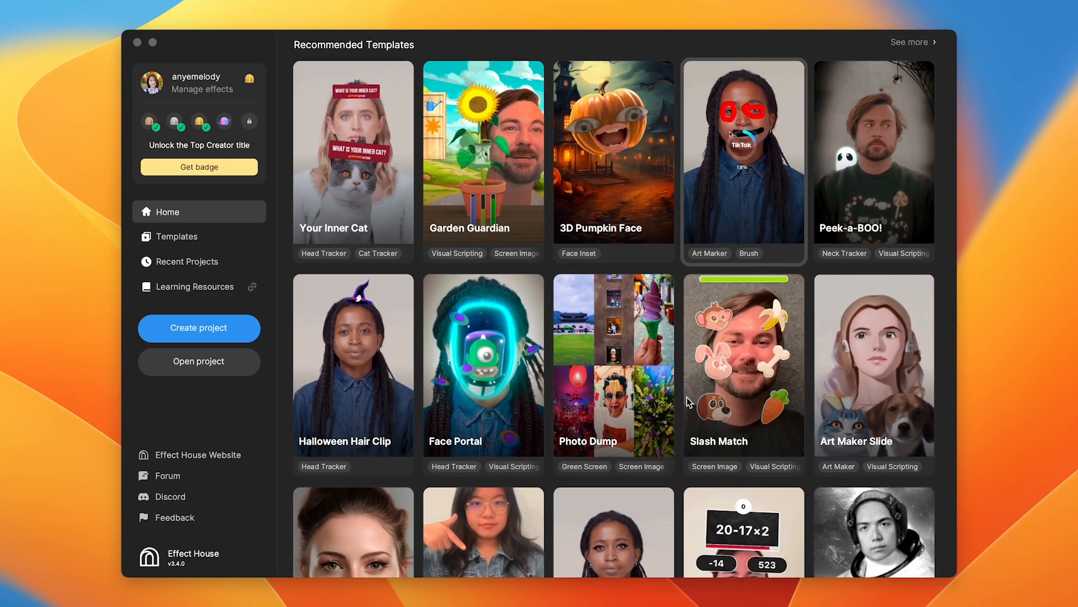
scroll("down", 3)
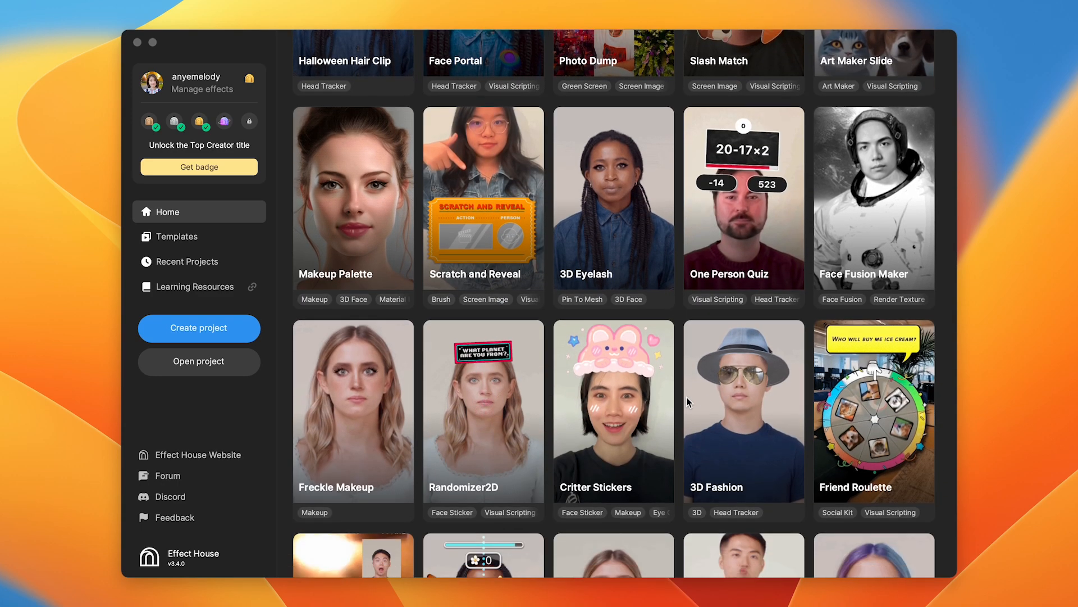
scroll("down", 3)
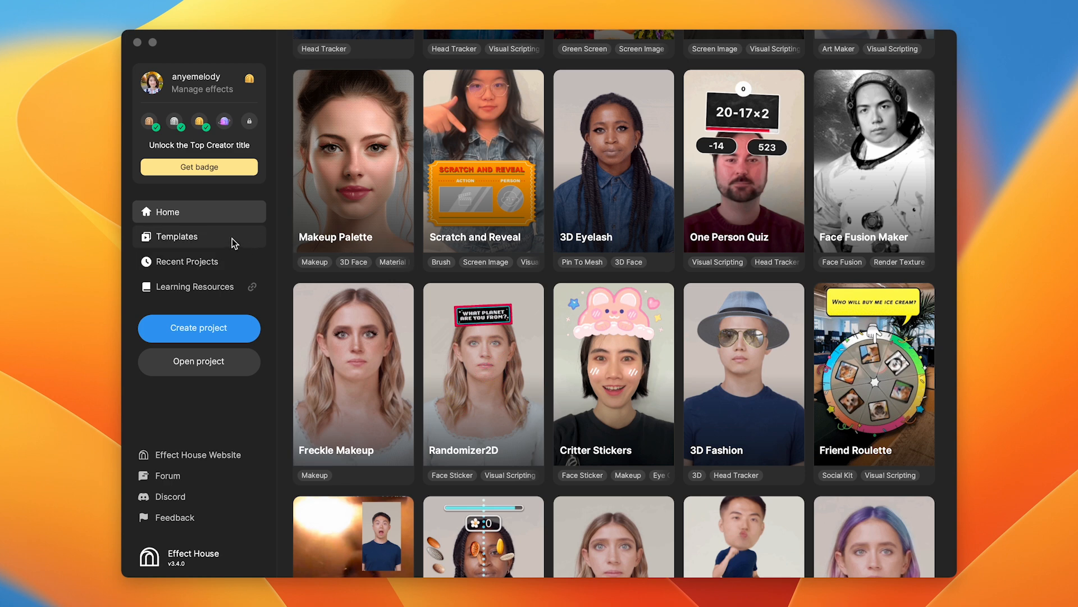
left_click(176, 235)
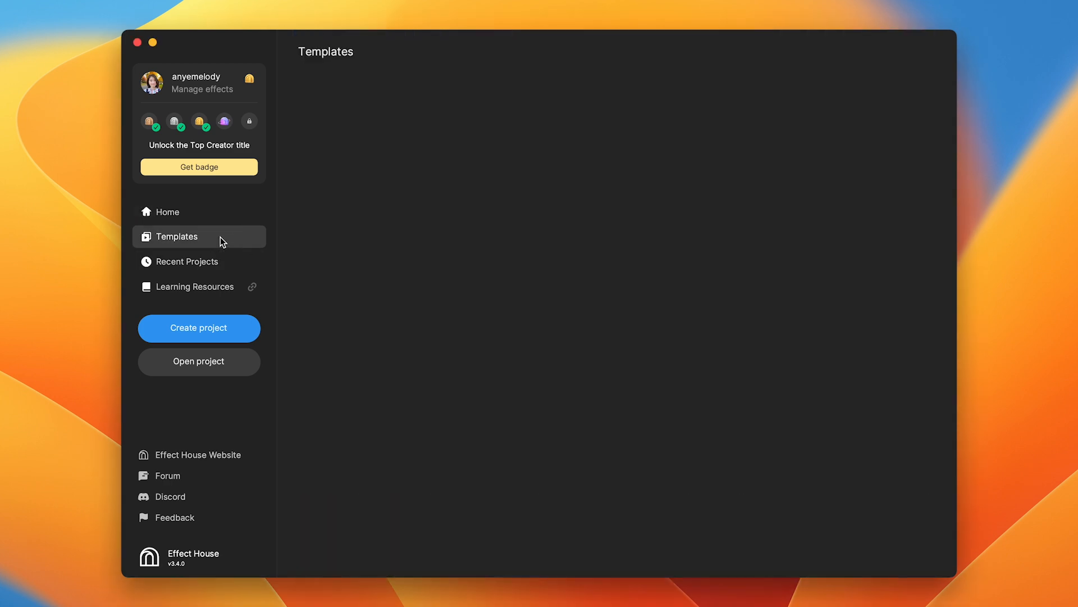
left_click(431, 79)
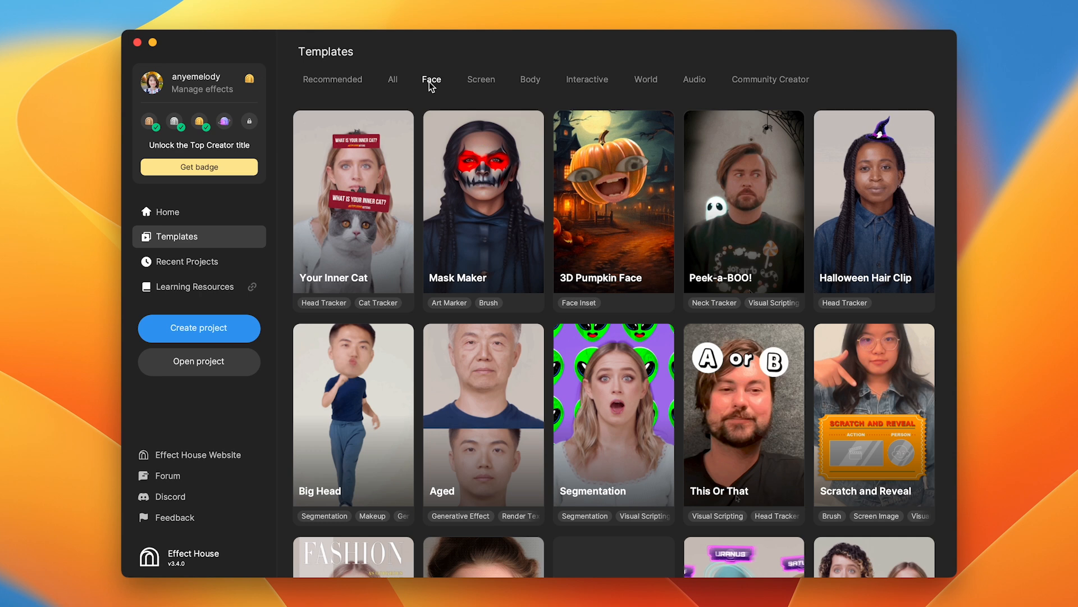
left_click(482, 78)
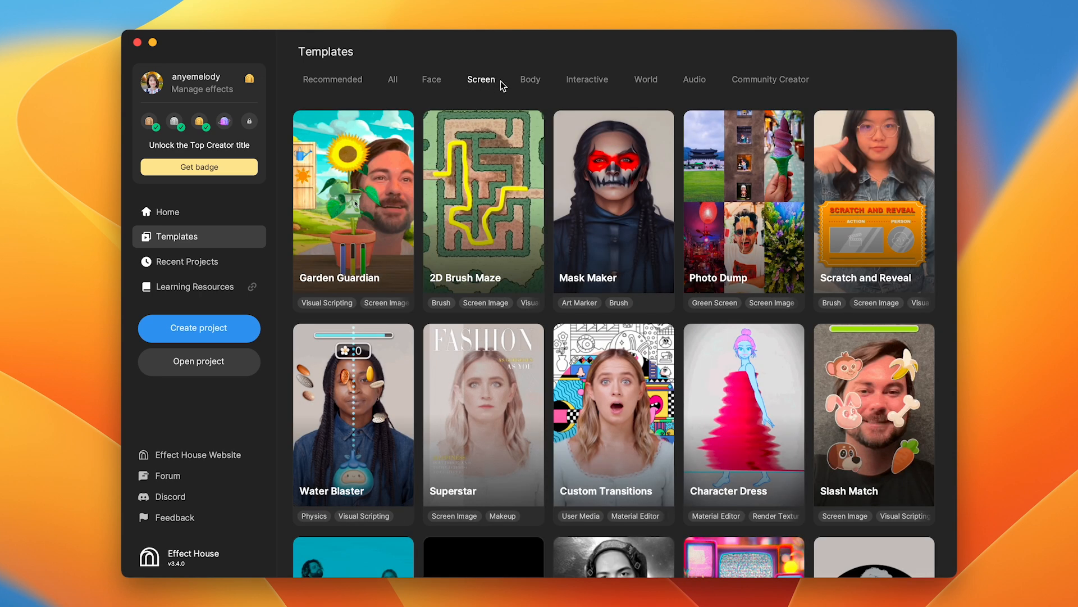
left_click(530, 79)
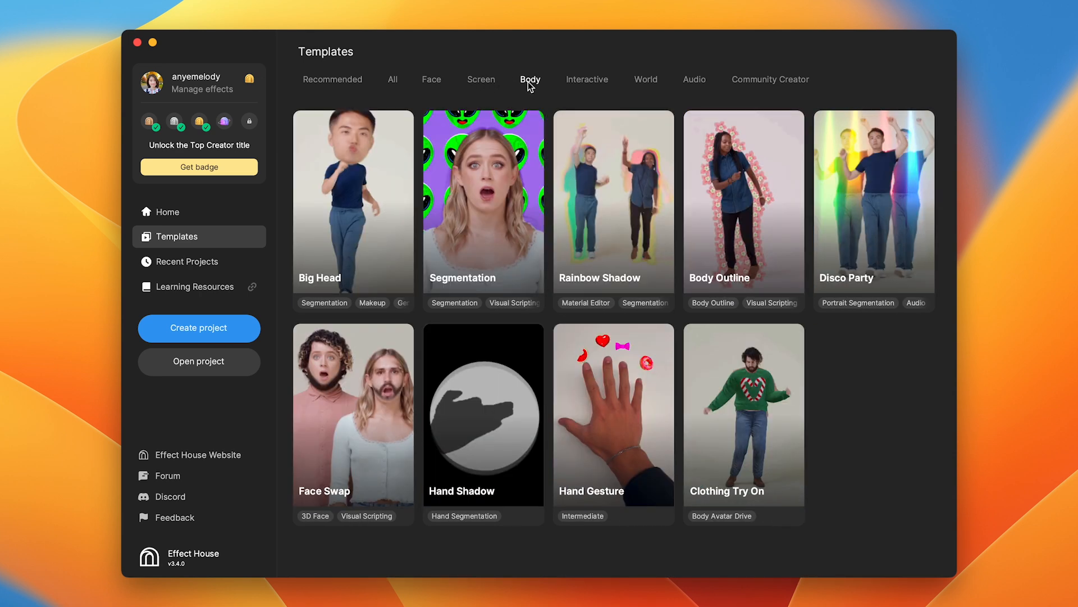
left_click(168, 213)
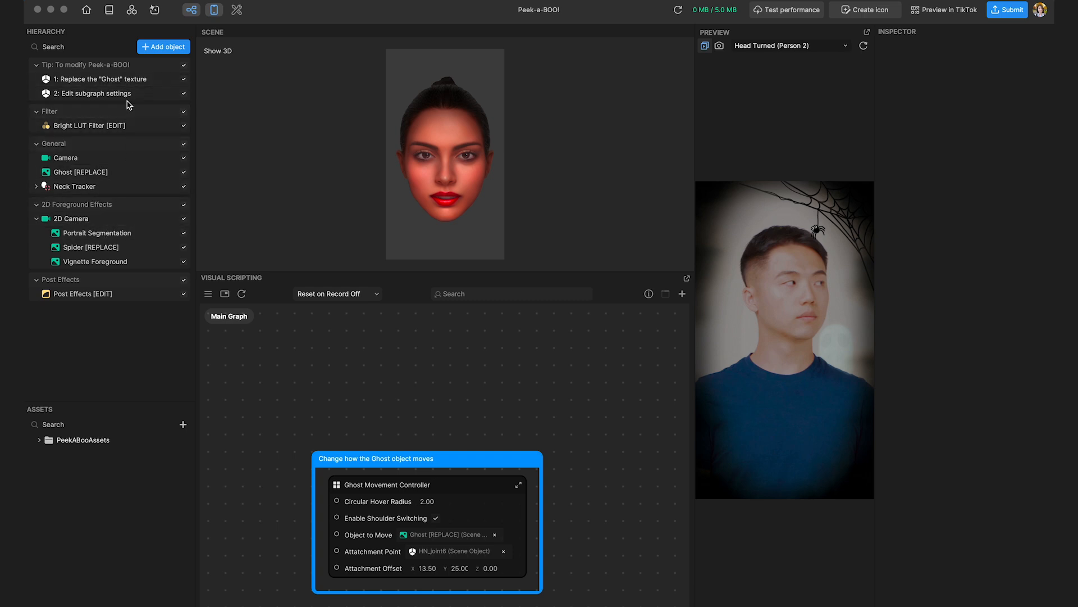
Follow the Ghost-texture tip and import Headshot.png from the computer into Assets
left_click(89, 65)
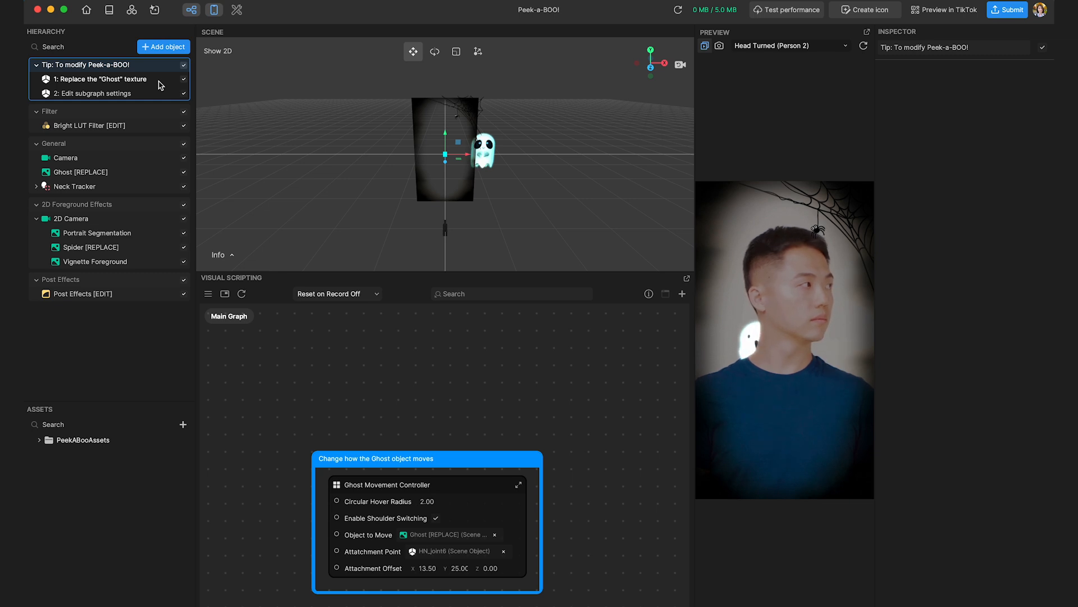
left_click(101, 79)
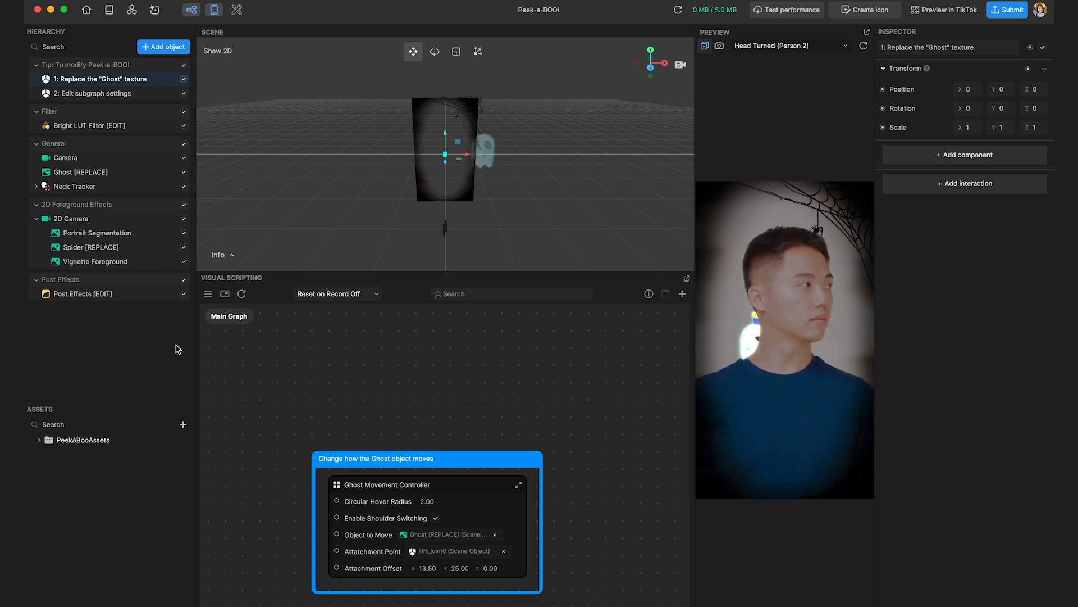
left_click(183, 424)
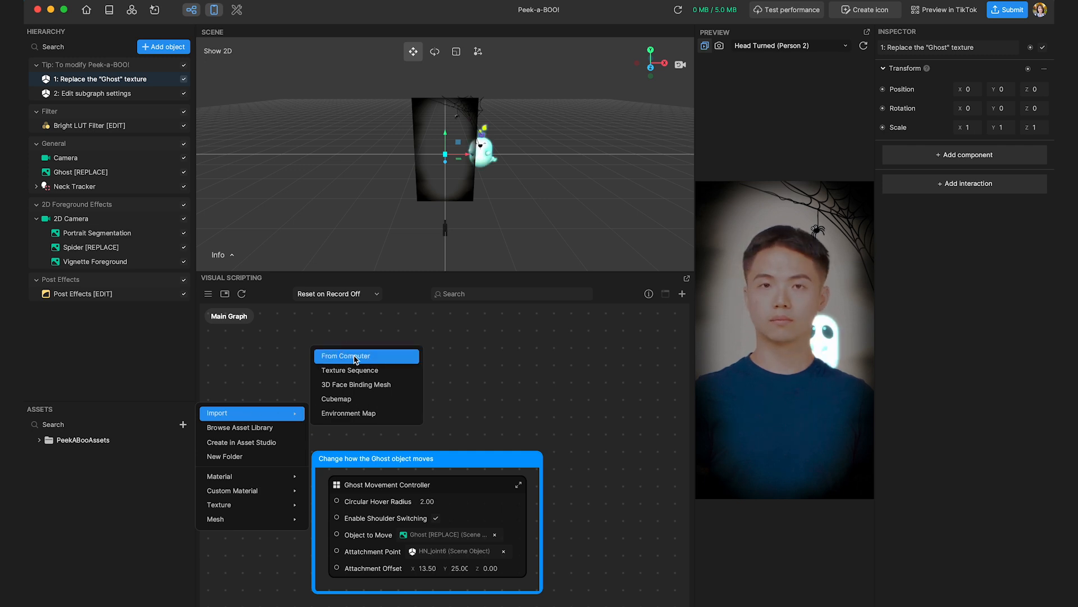
left_click(346, 356)
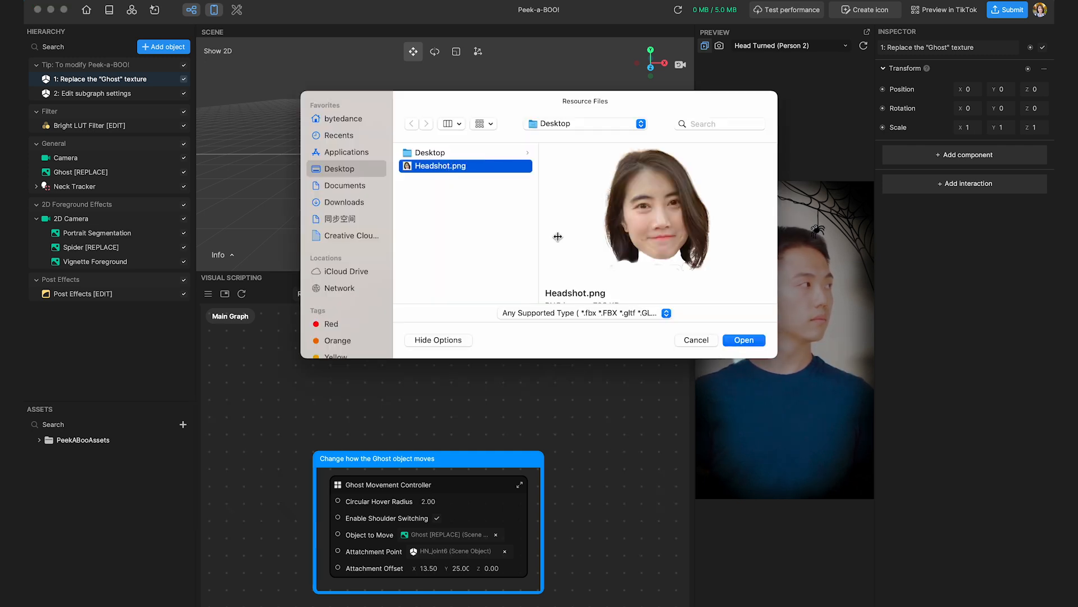
left_click(743, 339)
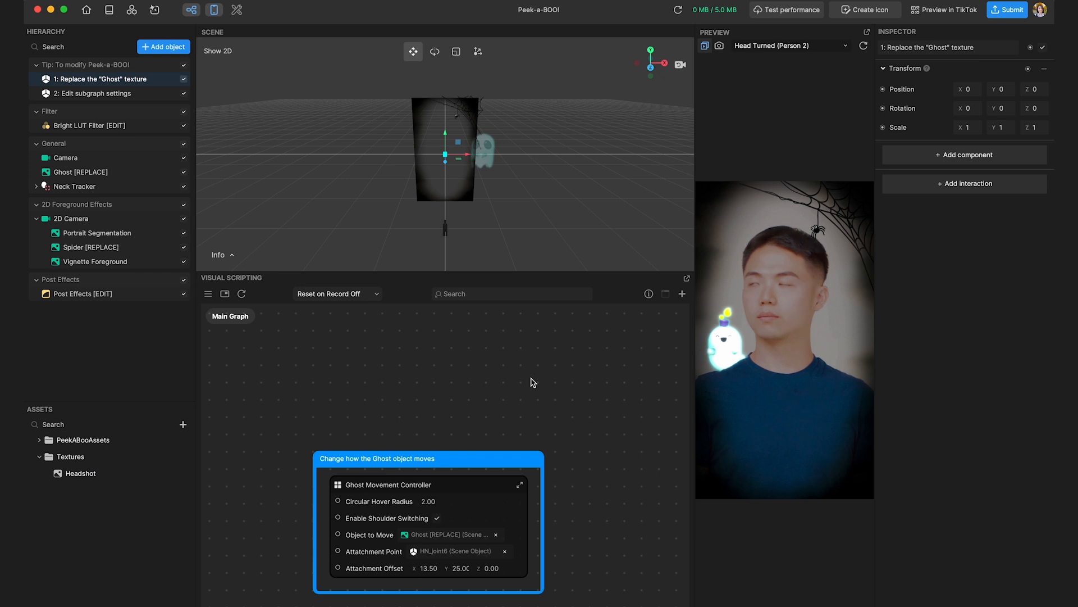
mouse_move(353, 391)
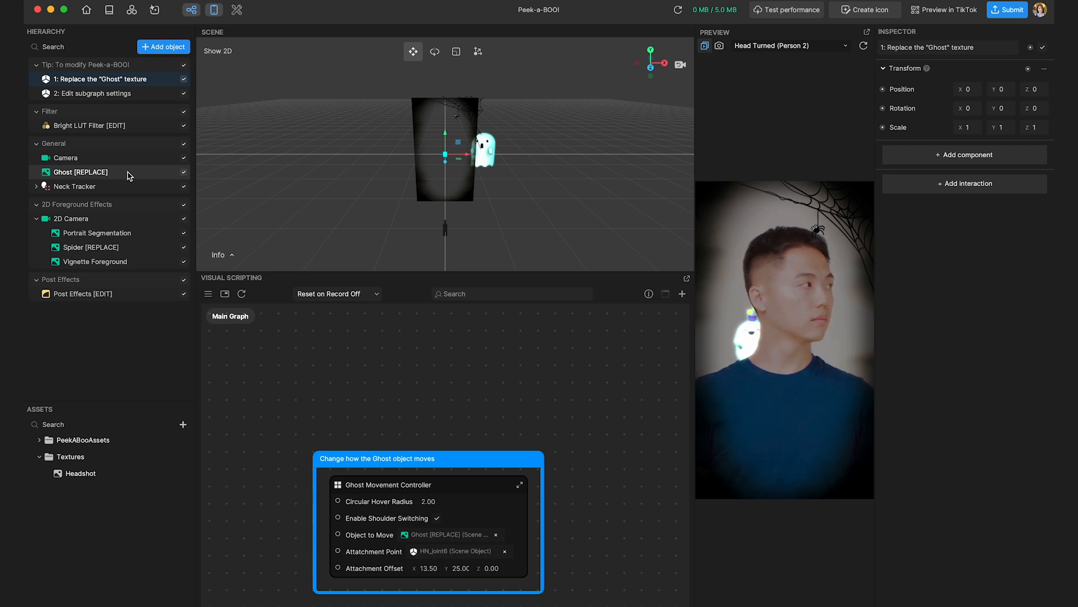
Assign the Headshot texture to the Ghost [REPLACE] object
left_click(79, 172)
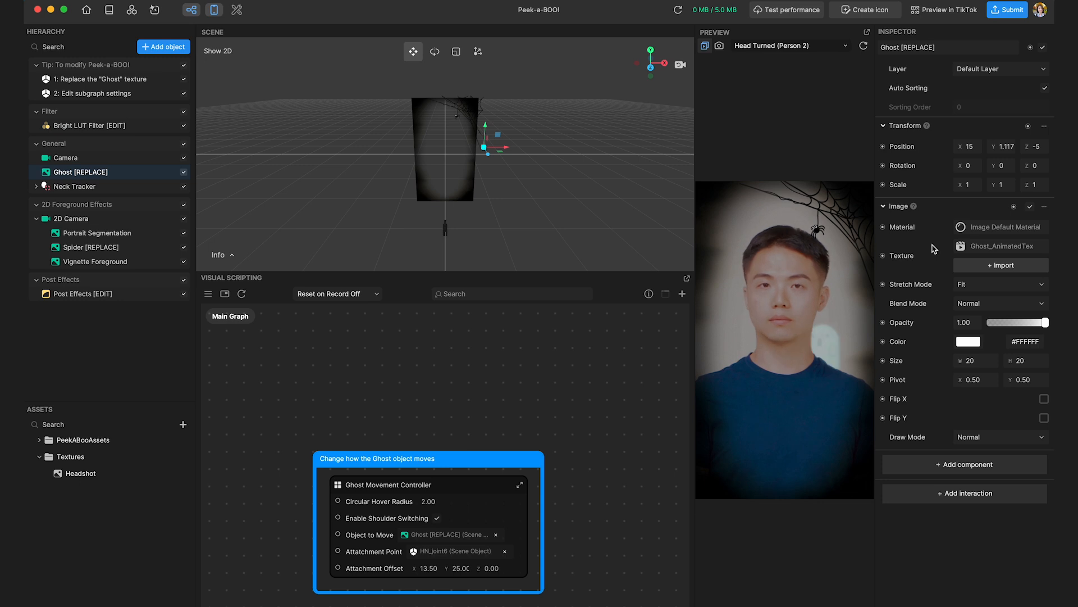
left_click(1001, 246)
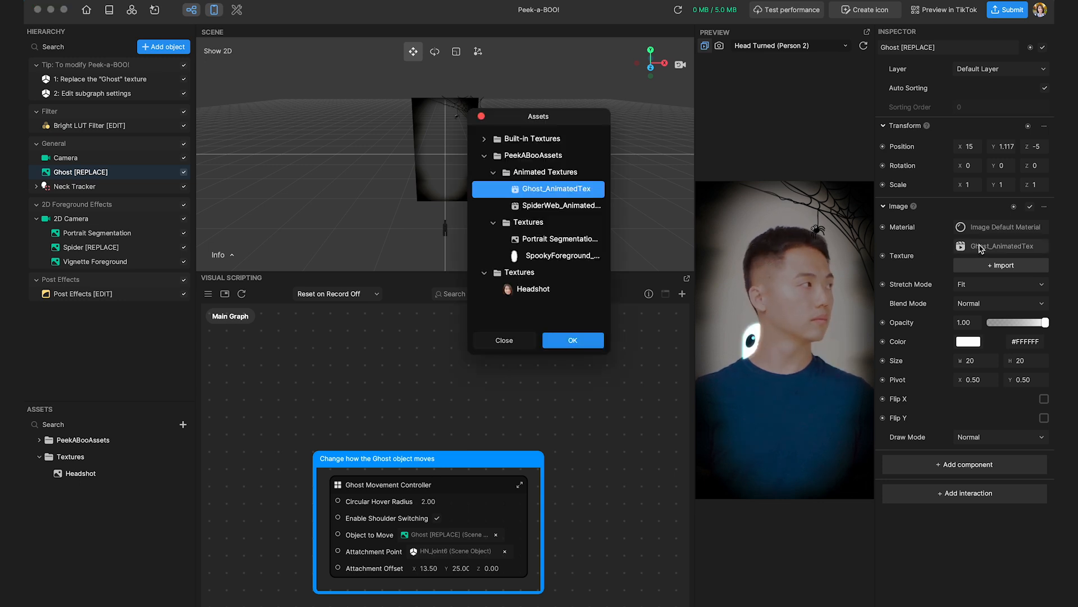
left_click(532, 289)
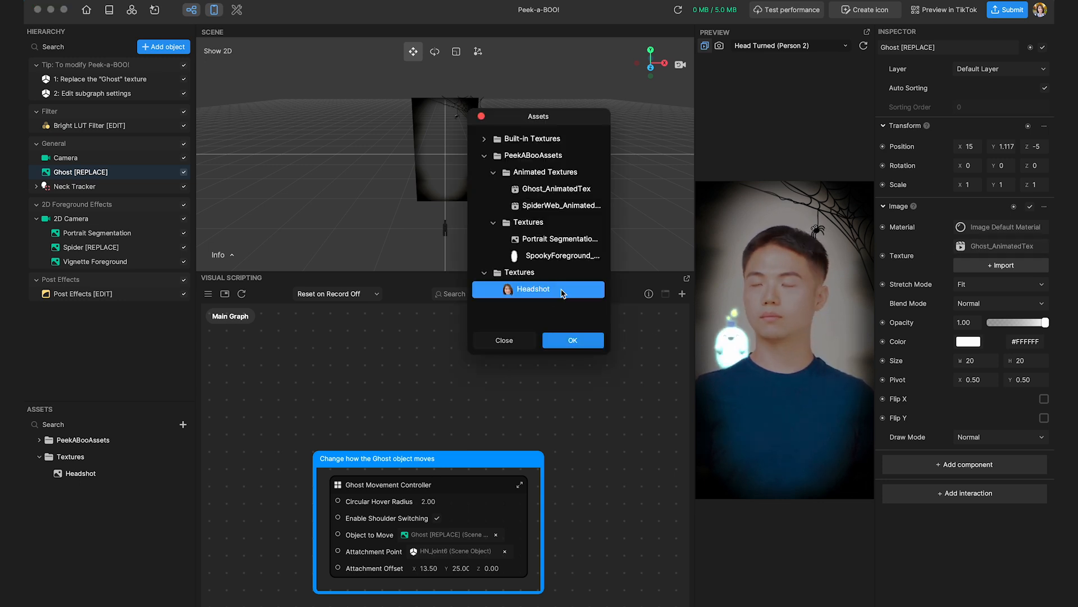
left_click(572, 339)
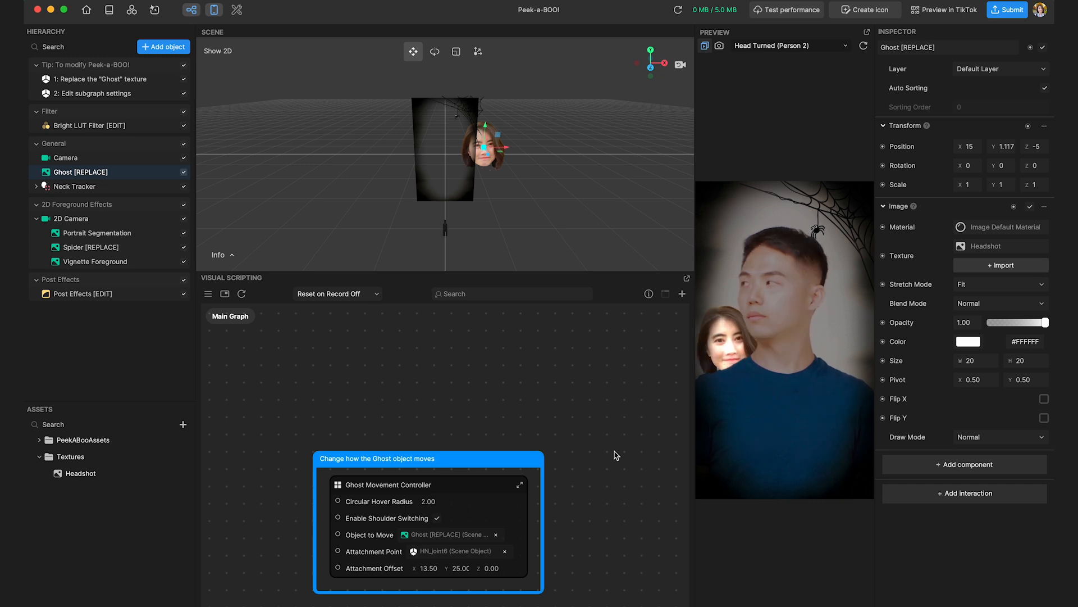
mouse_move(132, 10)
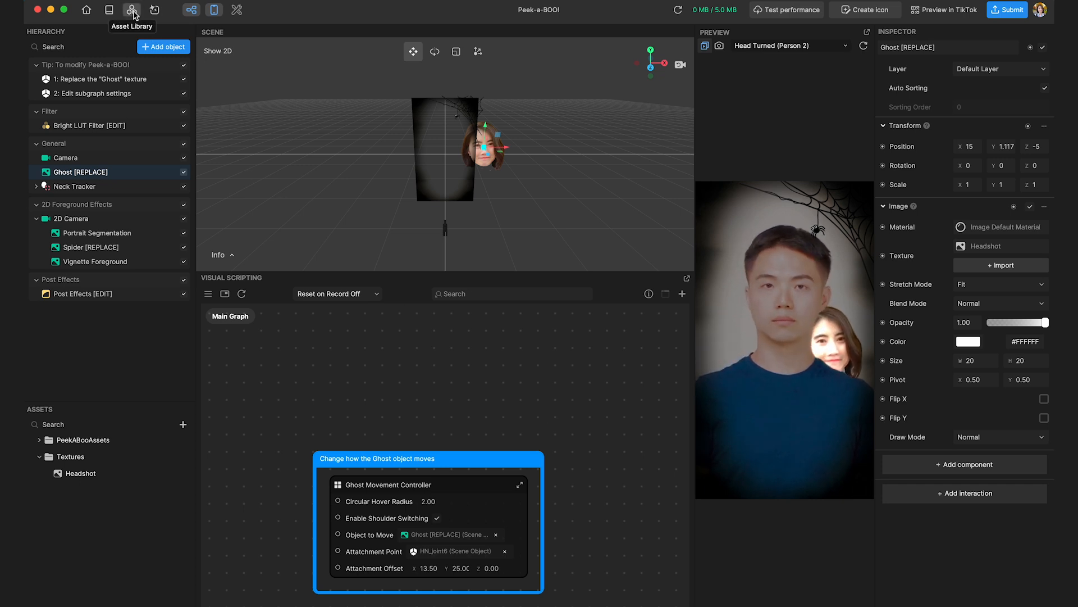
Import the 2D TinyTok Evil asset and set TinyTok Evil_AnimTex as the Ghost's texture
left_click(131, 10)
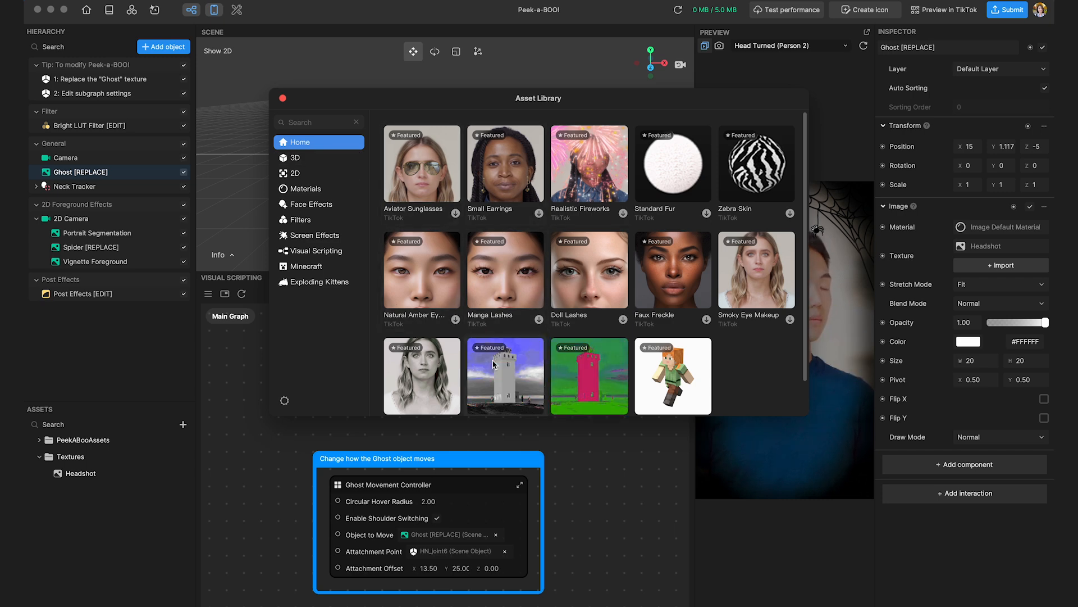
left_click(295, 158)
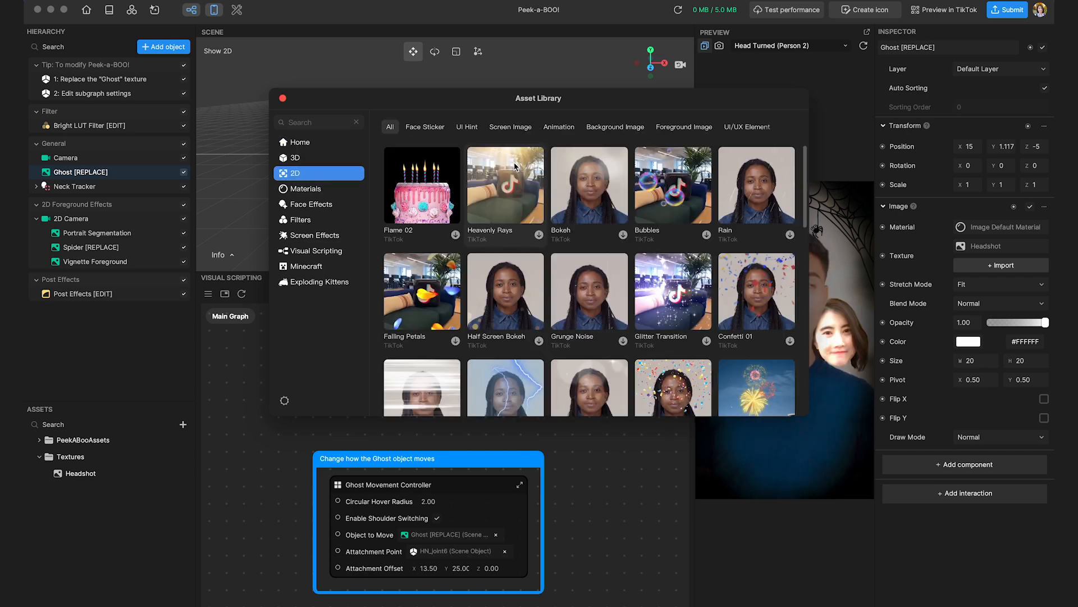
left_click(510, 127)
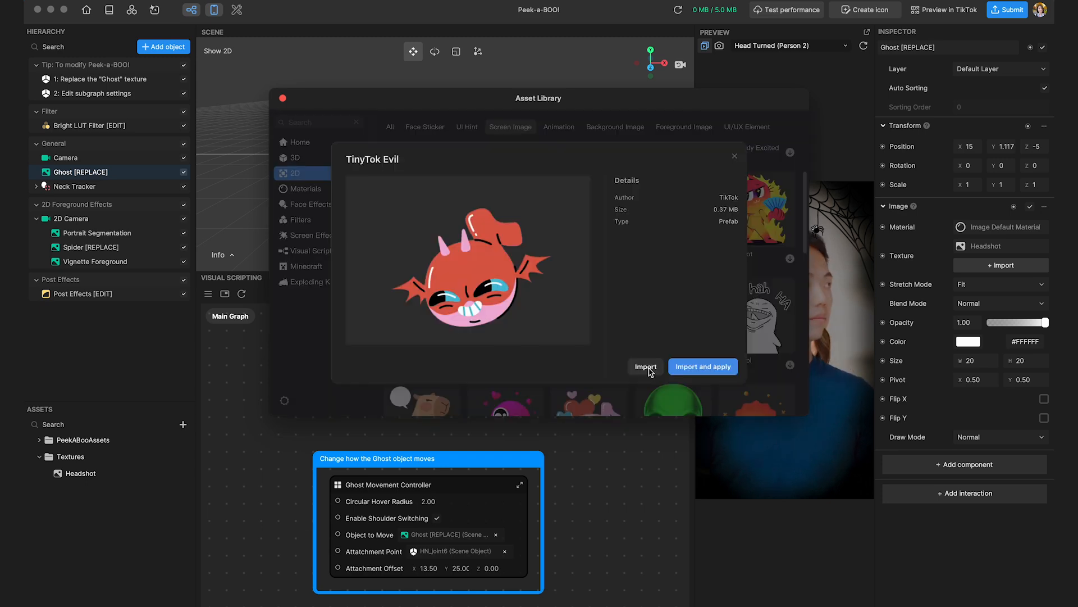
left_click(644, 366)
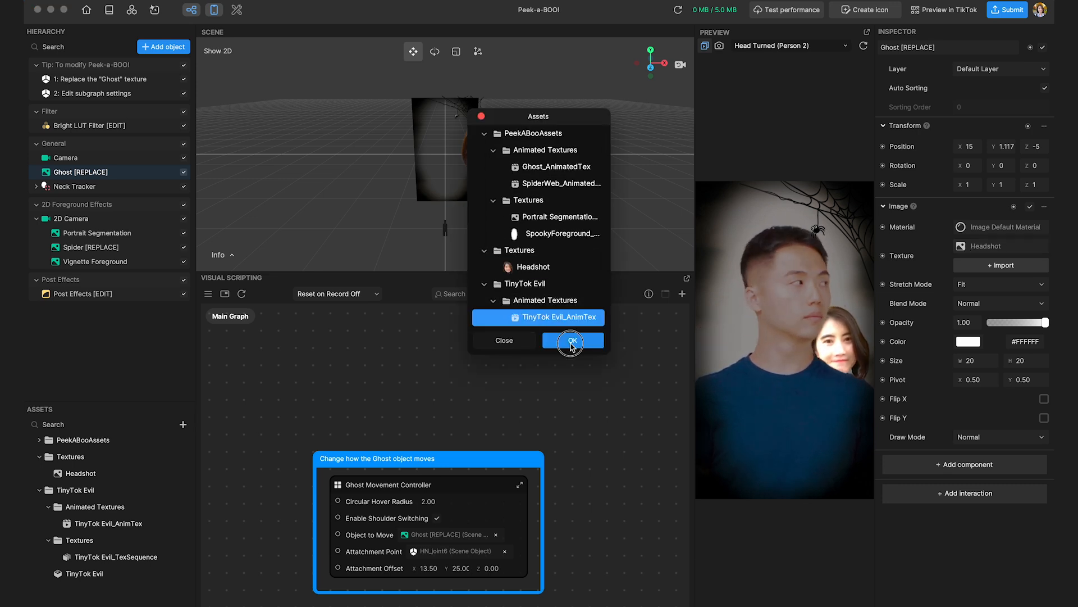
left_click(572, 340)
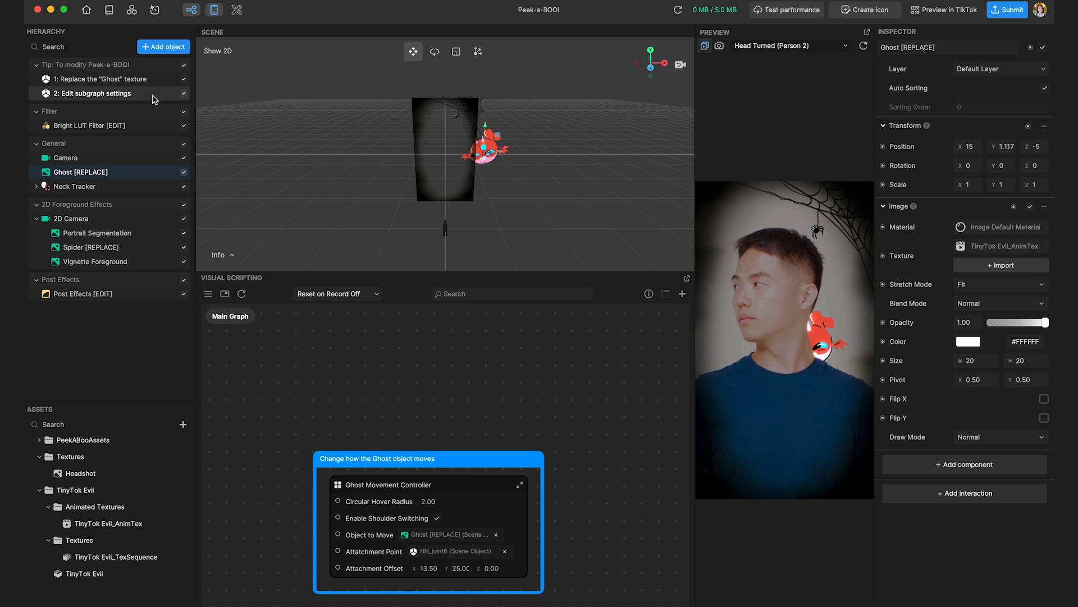
Set the Ghost Movement Controller's Circular Hover Radius to 4.00
left_click(91, 93)
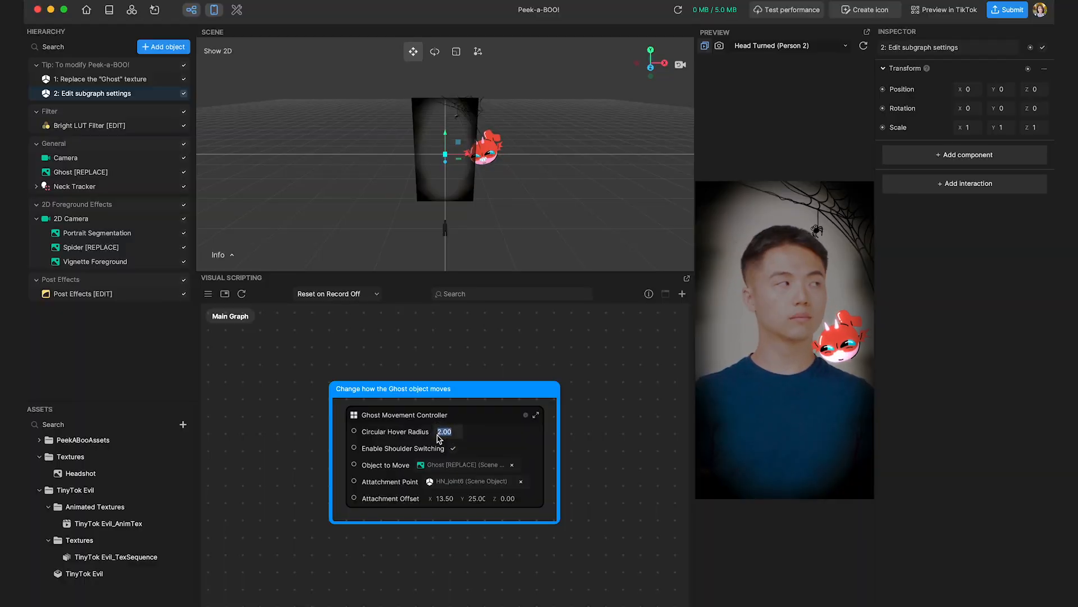
type("4.00")
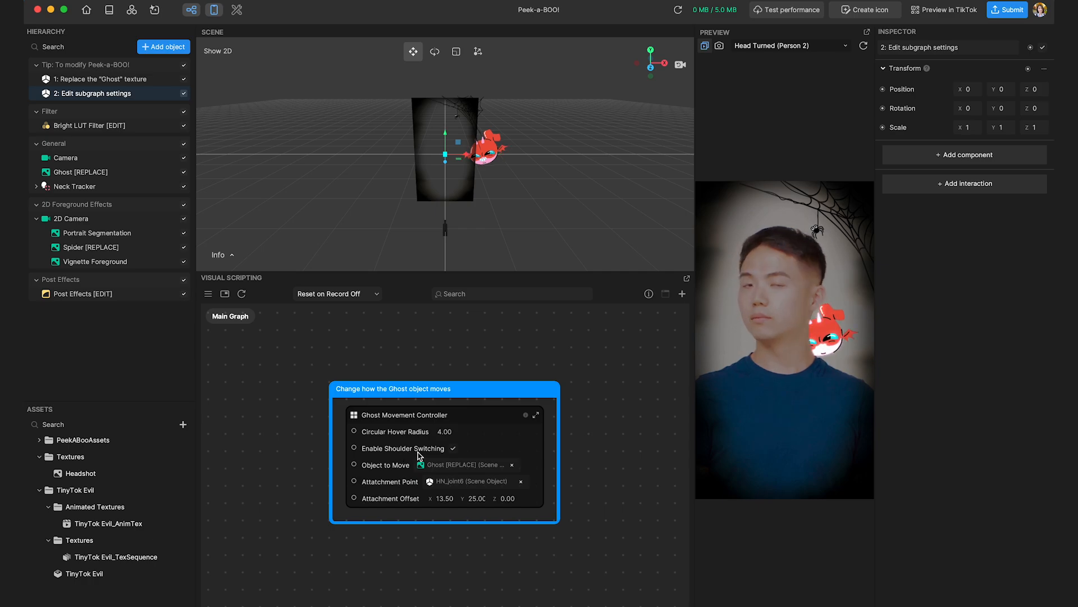
left_click(88, 125)
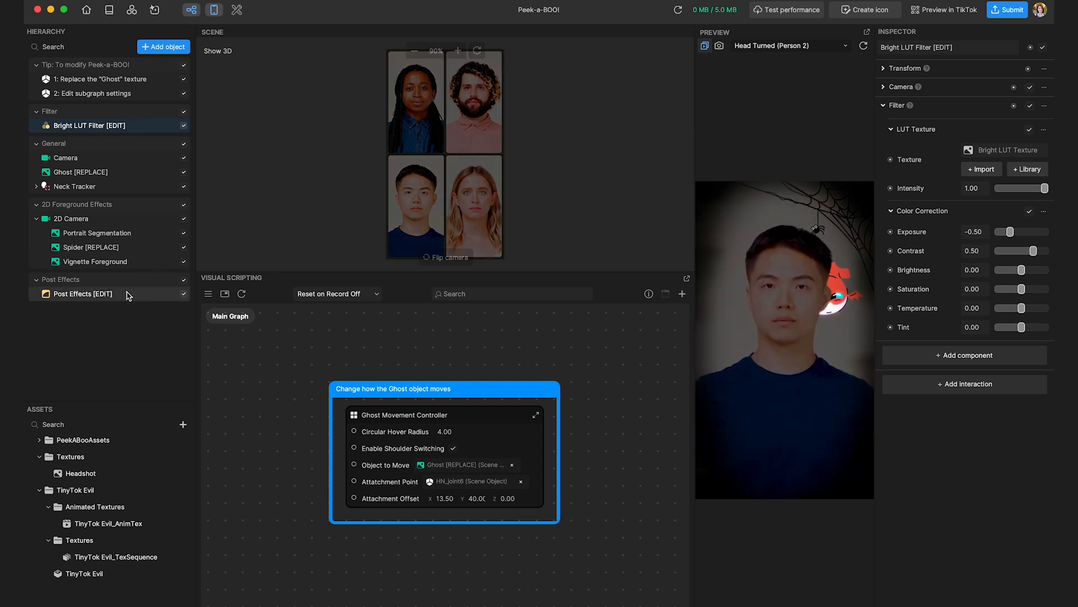
Inspect the Bright LUT Filter post-effect's colour correction settings
left_click(82, 293)
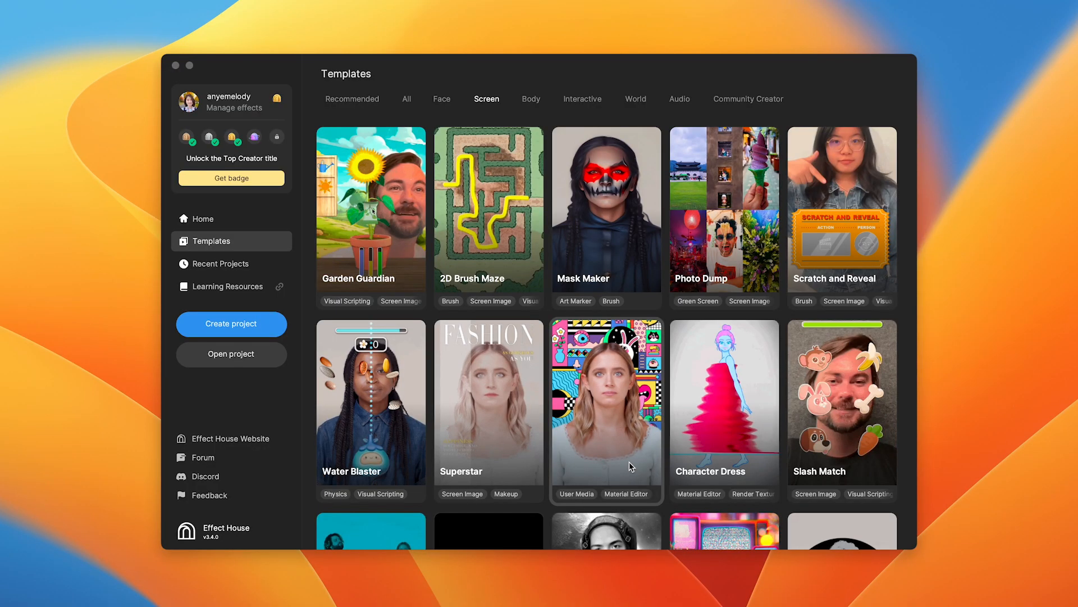
Create a new project from the Custom Transitions template in the Screen category
left_click(605, 401)
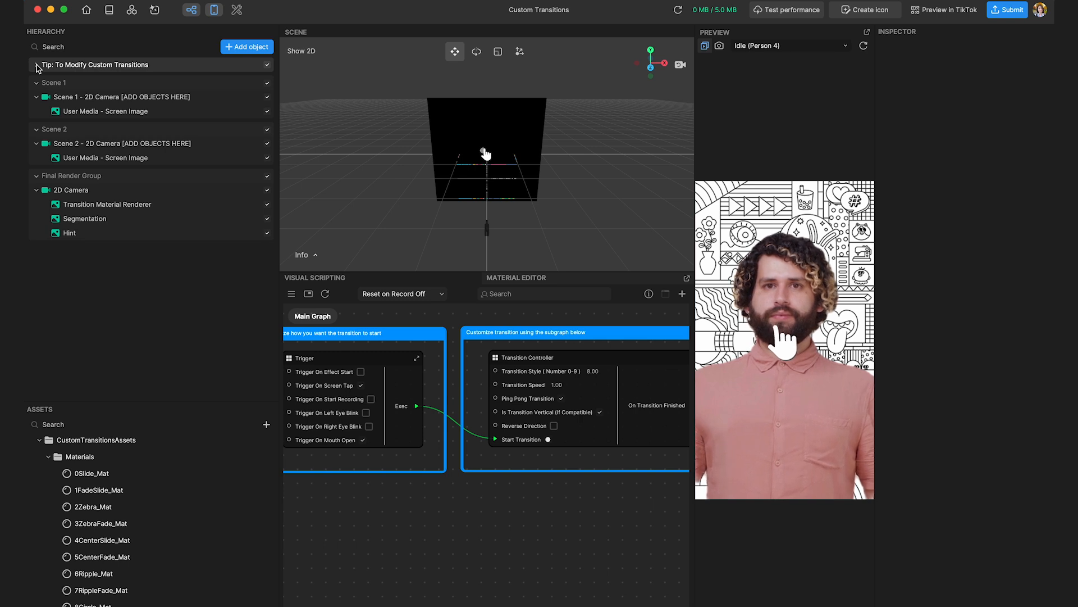
Inspect Scene 1, Scene 2, Final Render Group and each scene's 2D Camera settings
left_click(52, 82)
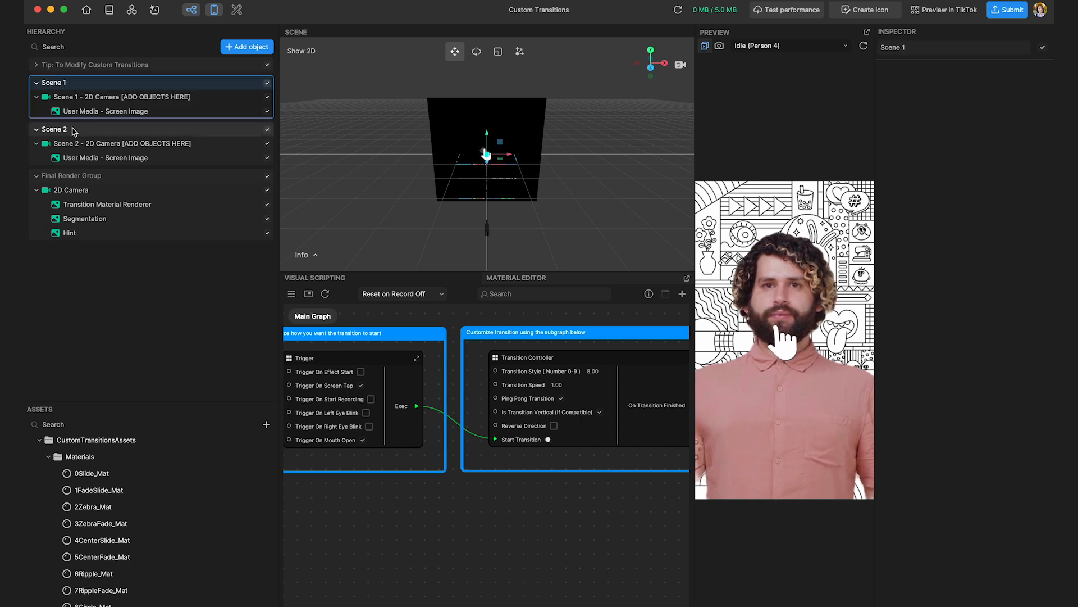
left_click(69, 175)
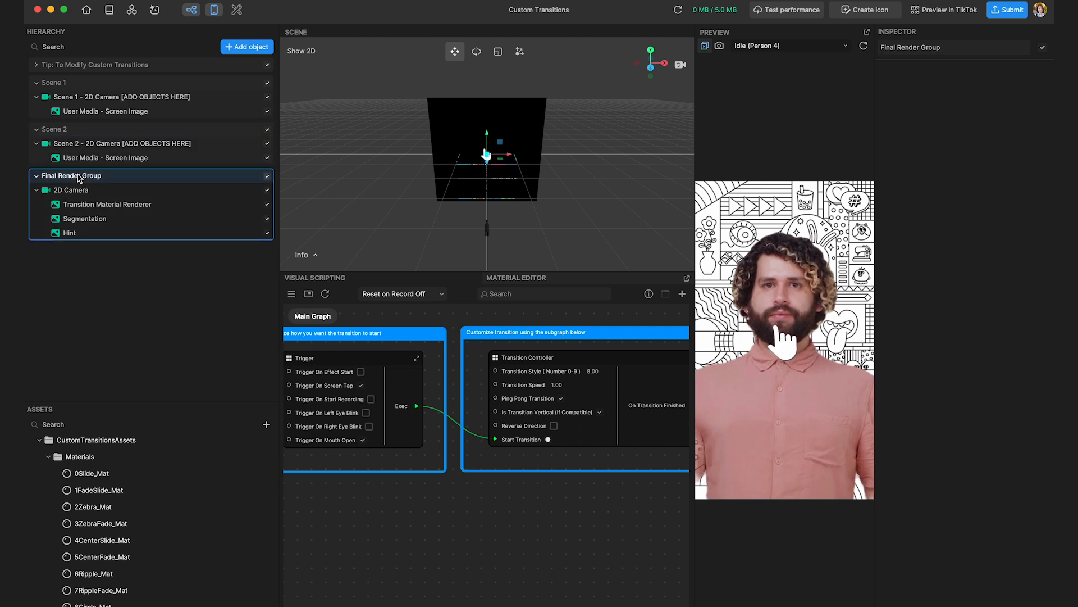
left_click(54, 82)
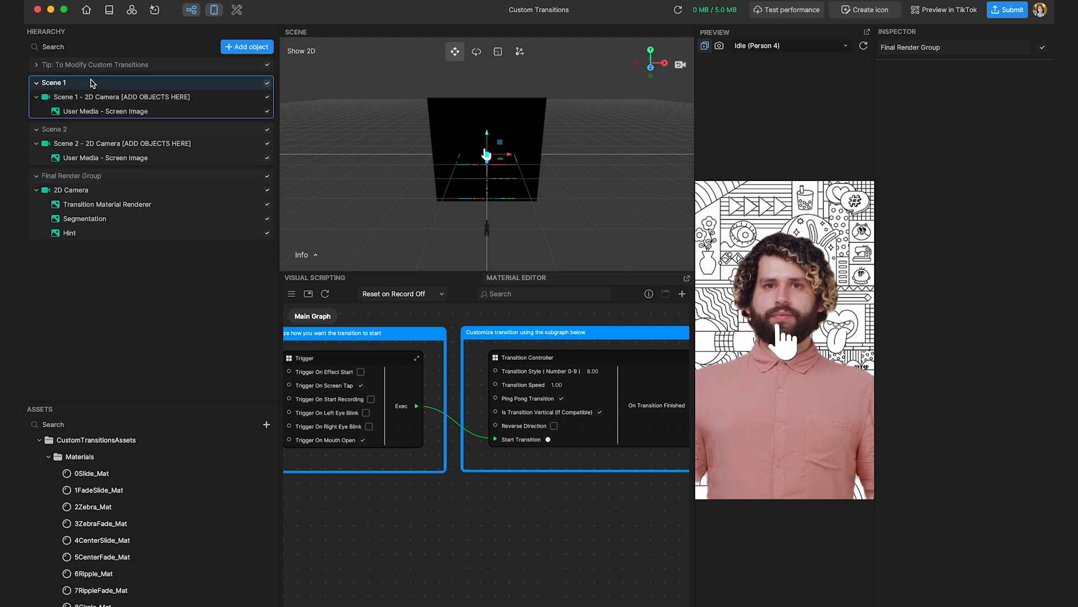
left_click(123, 97)
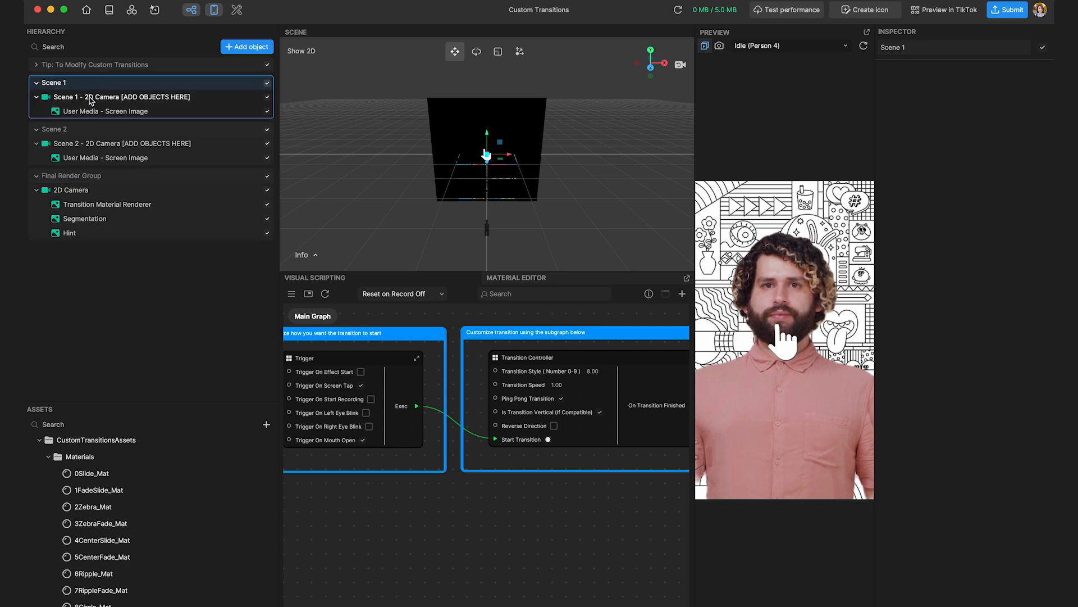
left_click(122, 97)
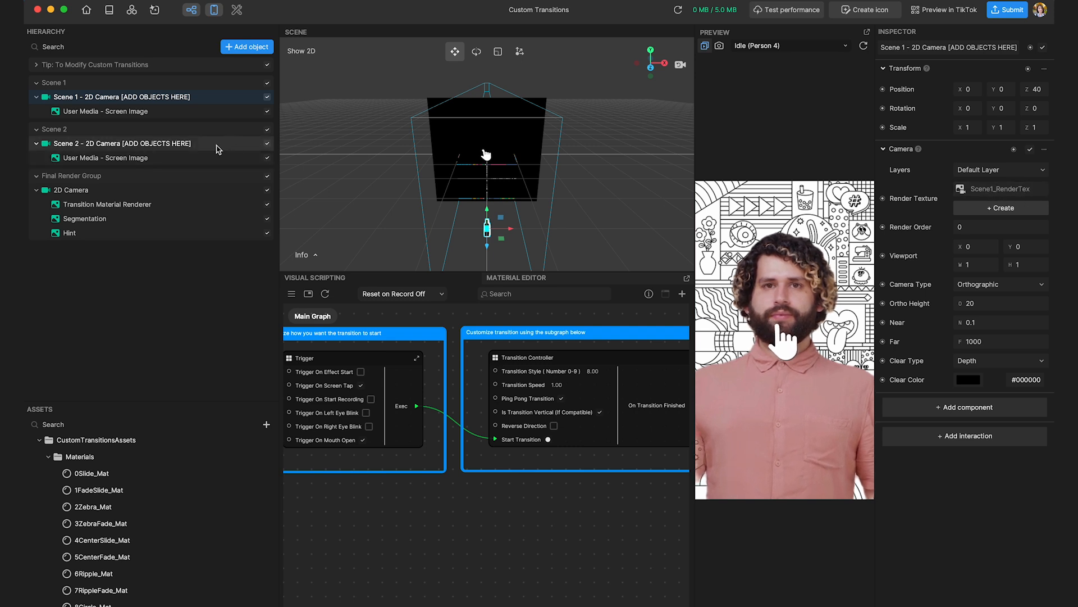
left_click(123, 143)
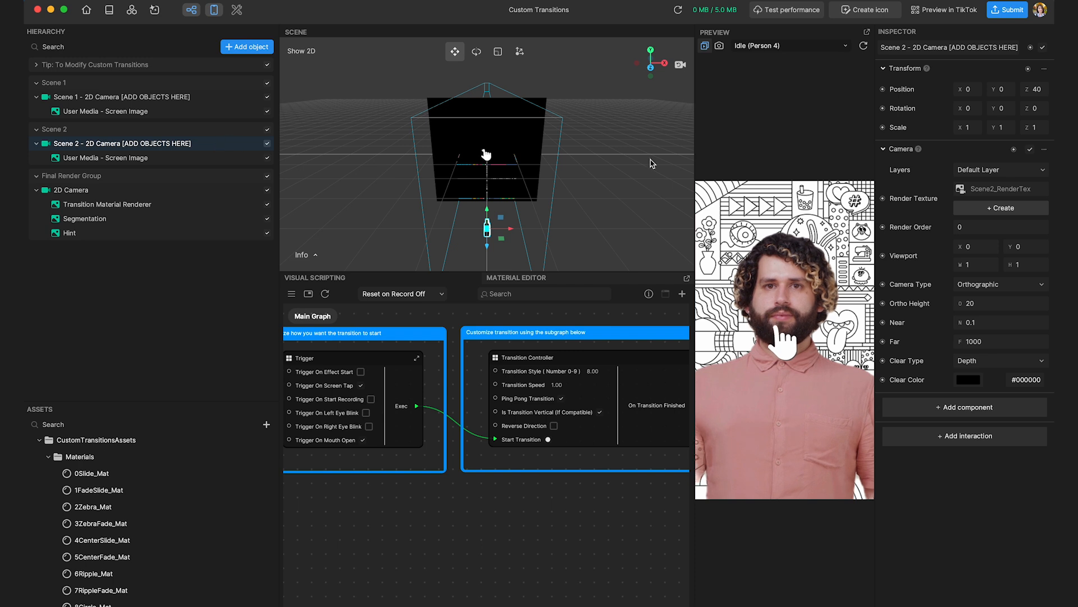
mouse_move(943, 206)
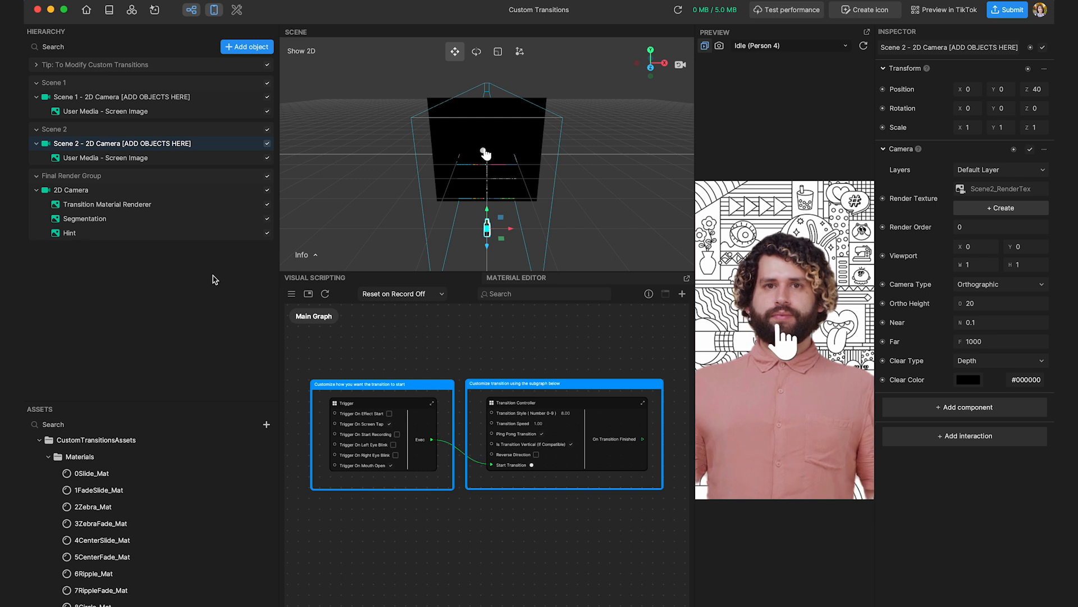
Inspect the Transition Material Renderer and its 0Slide_Mat image material
left_click(108, 204)
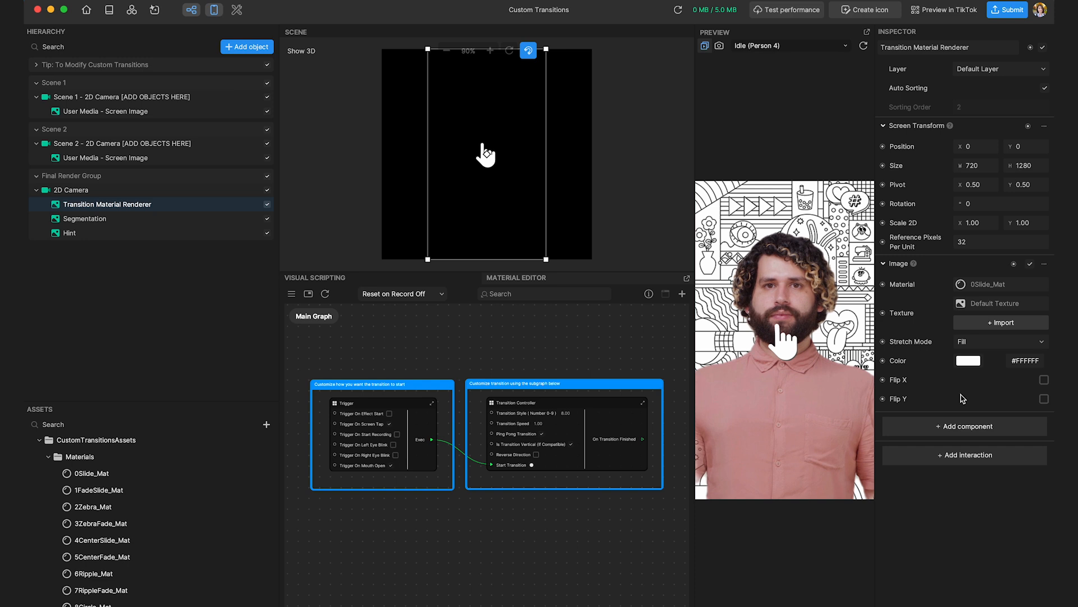
mouse_move(980, 402)
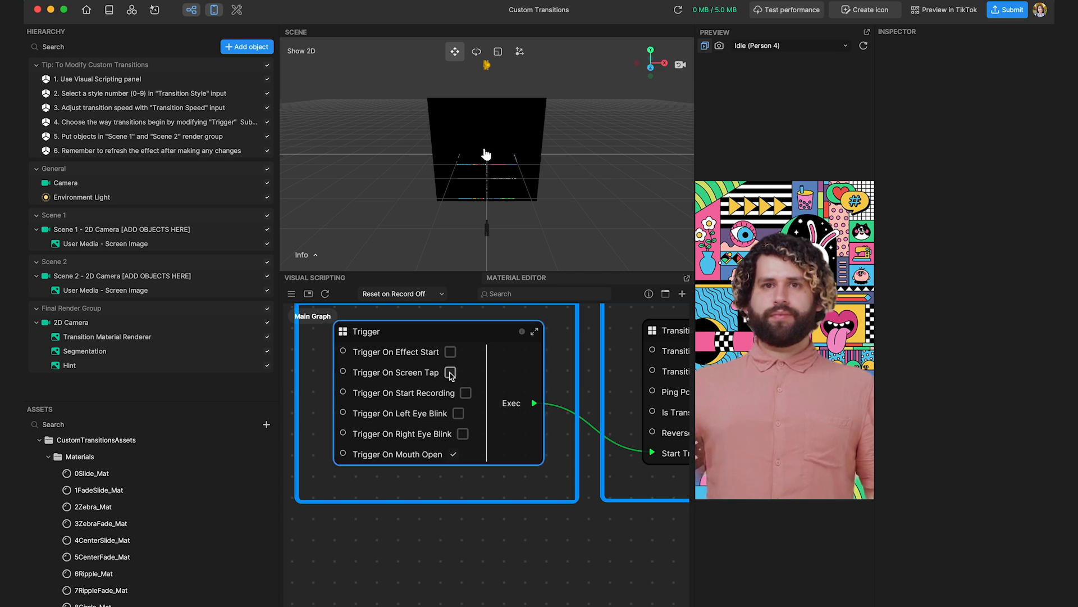
Trigger the transition on left eye blink only, not mouth open, and restart the preview
left_click(458, 412)
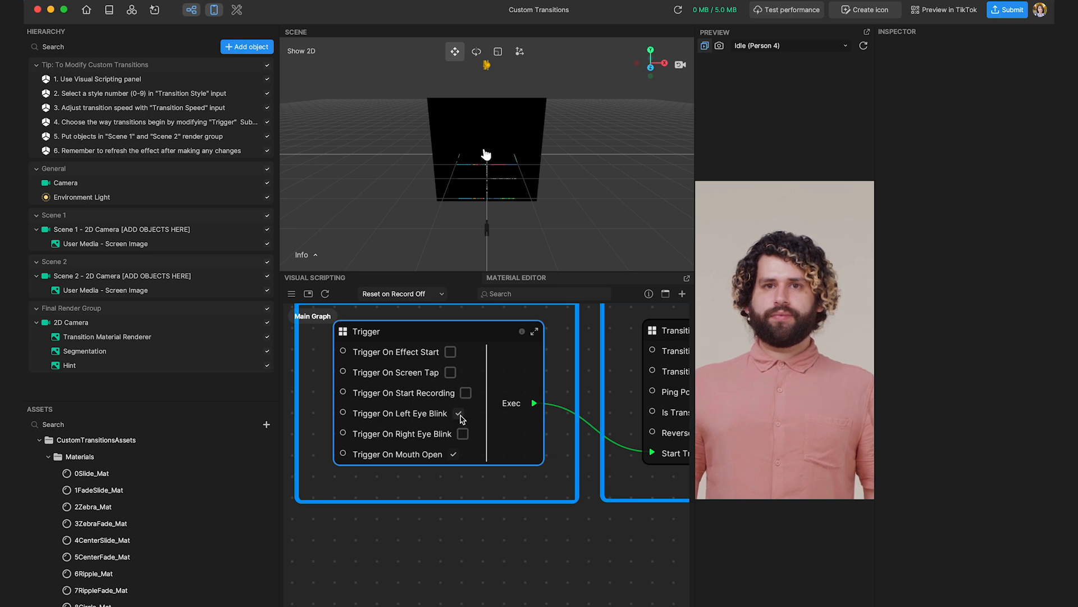
left_click(453, 454)
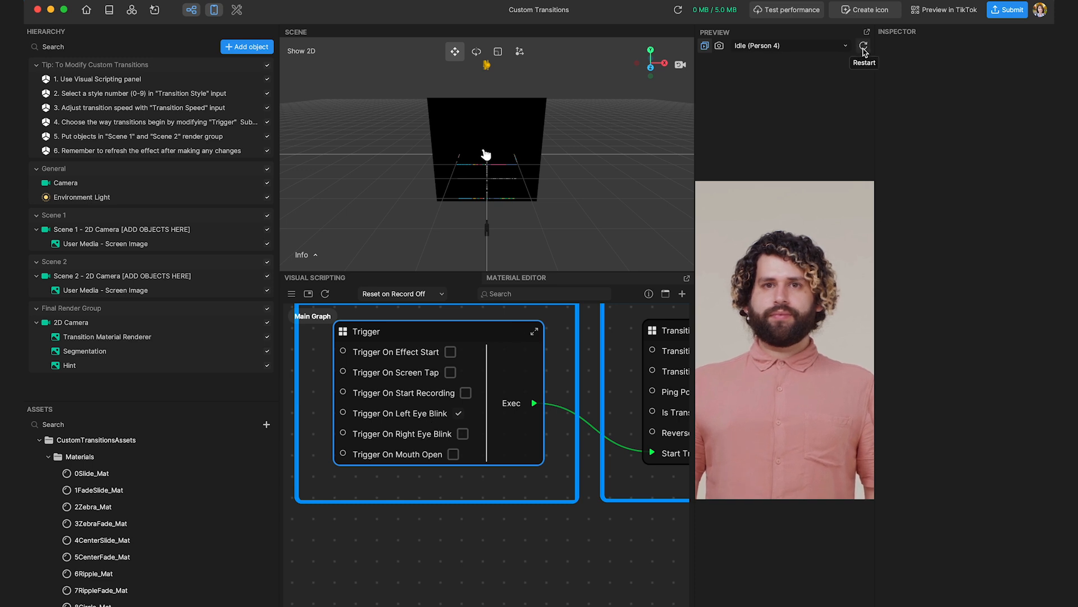
left_click(864, 45)
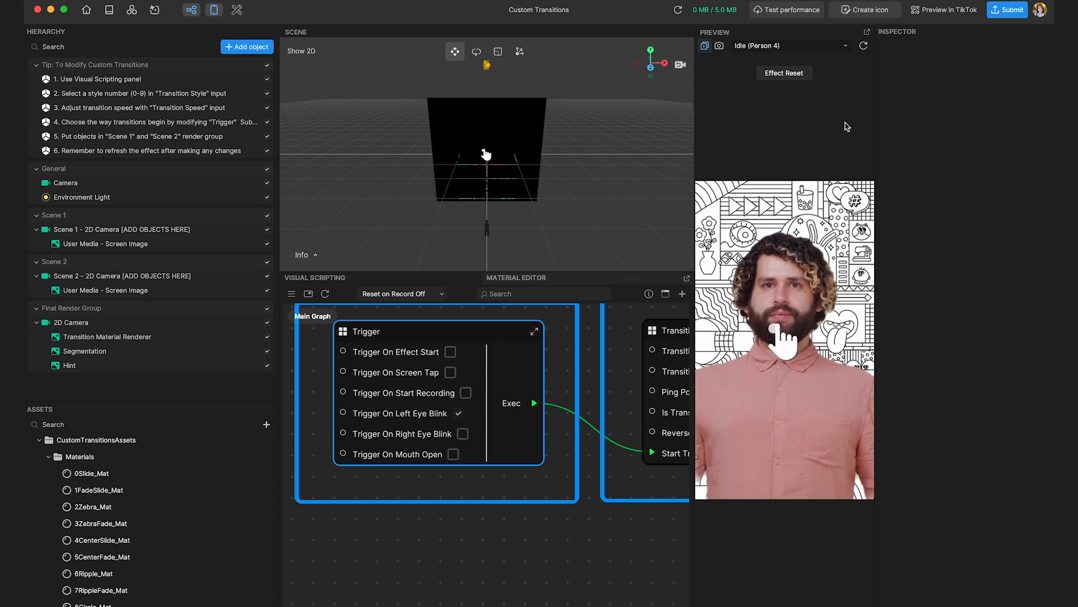
left_click(784, 73)
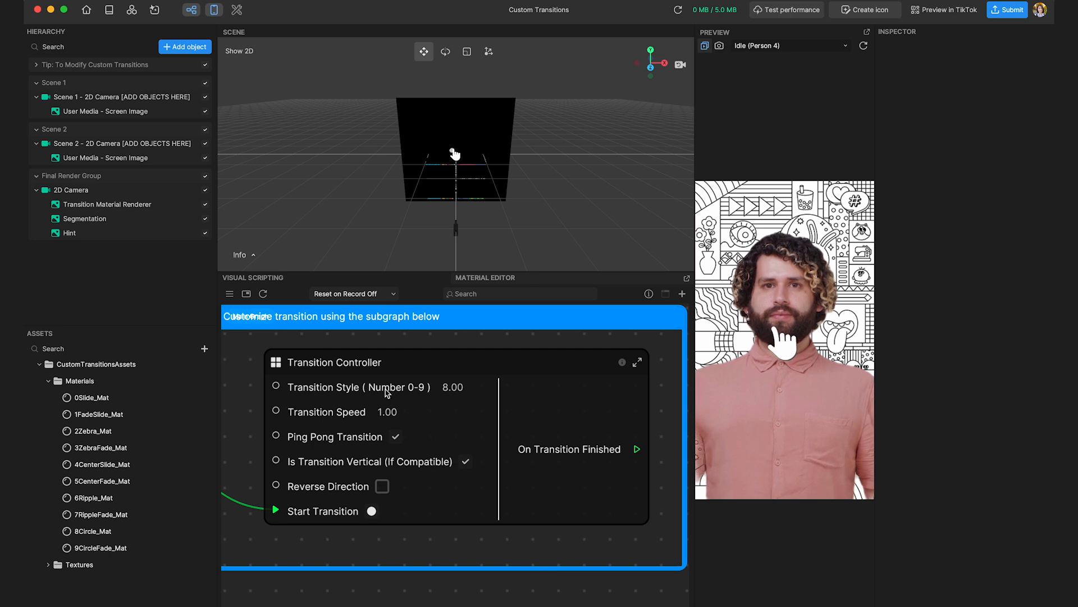
Set Transition Style to 4 in the Transition Controller and select the Materials folder
left_click(453, 387)
type("4")
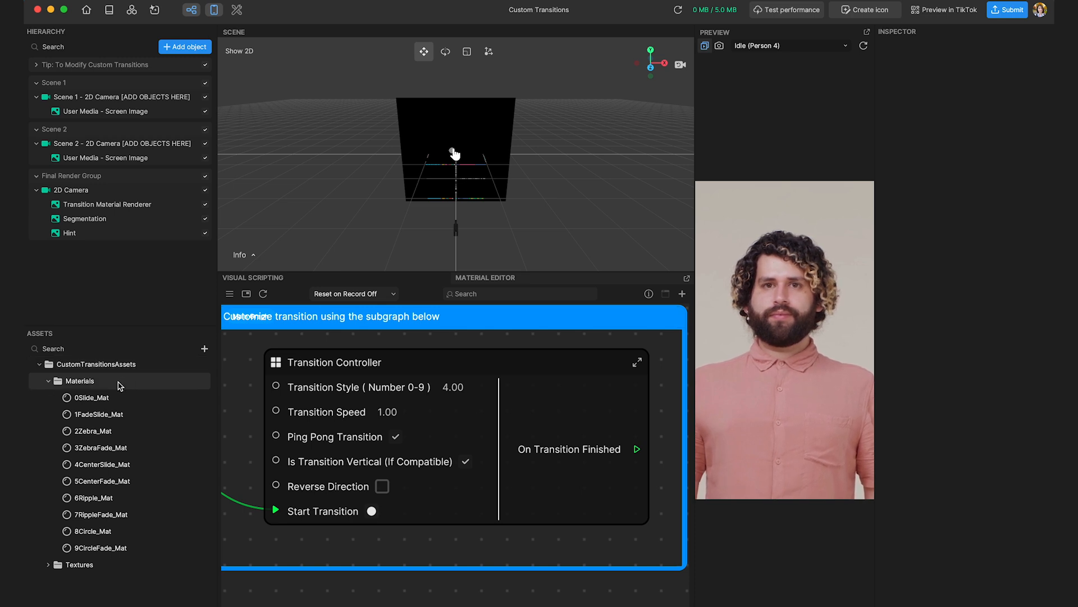
left_click(81, 380)
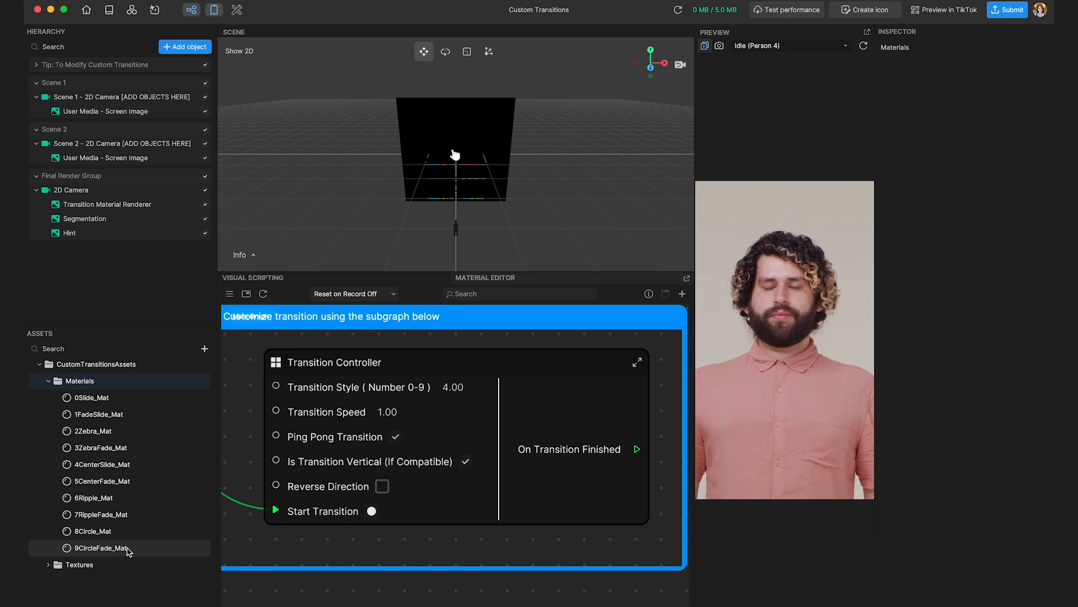
Set the Transition Controller's Transition Speed to 2.00
left_click(393, 411)
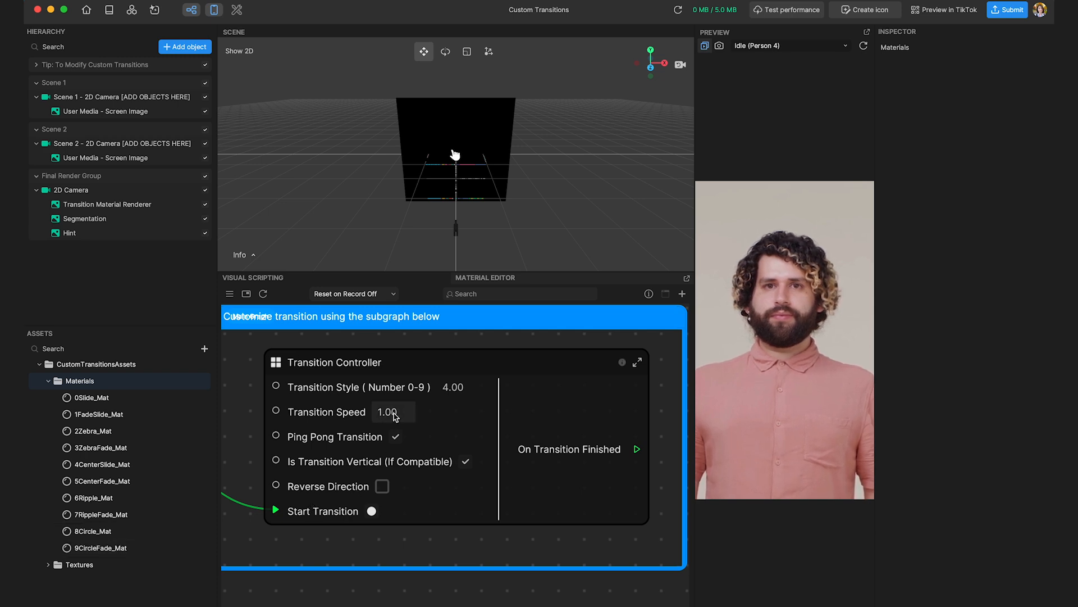
double_click(388, 411)
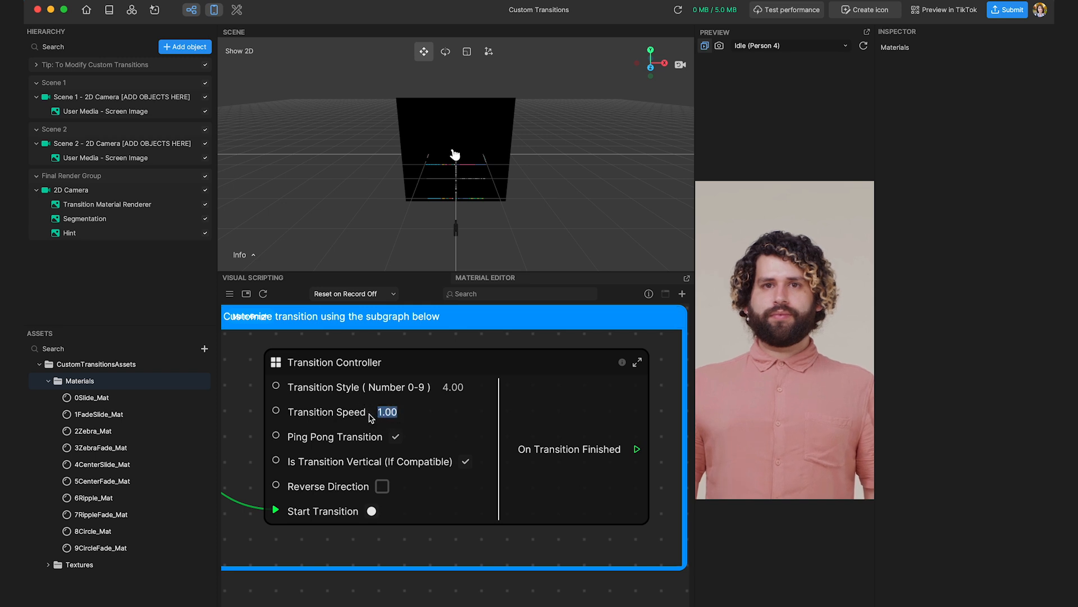
type("2.00")
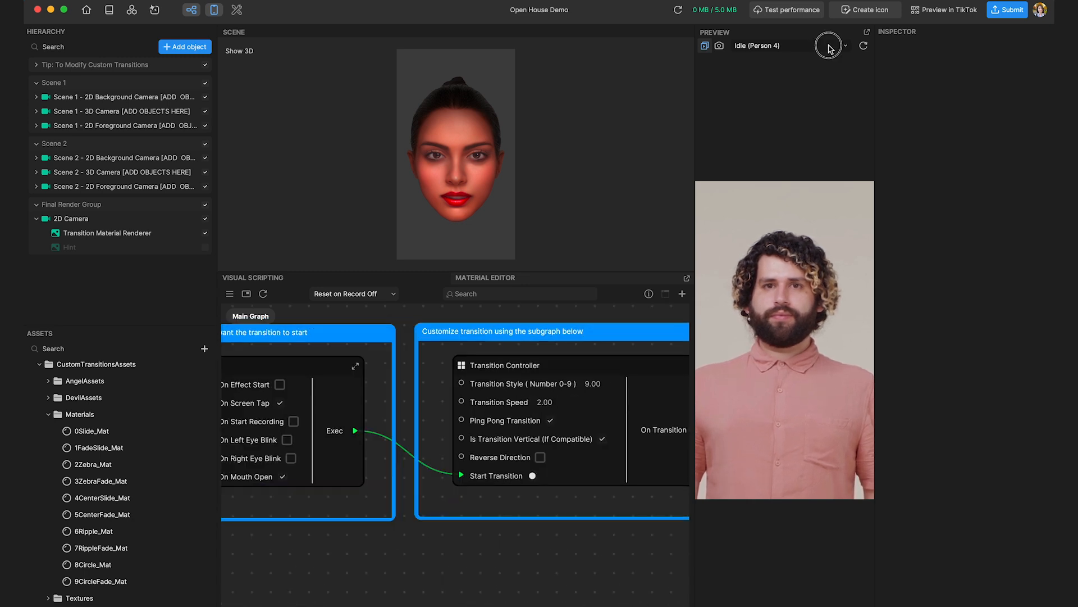
Bring up the Preview media dropdown listing the face test clips
left_click(829, 44)
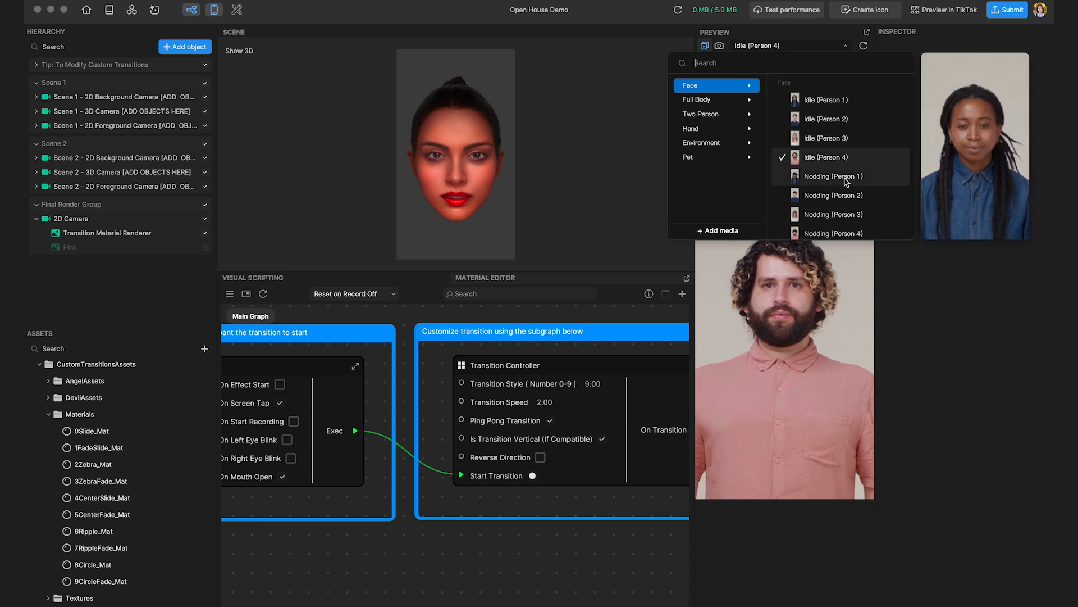